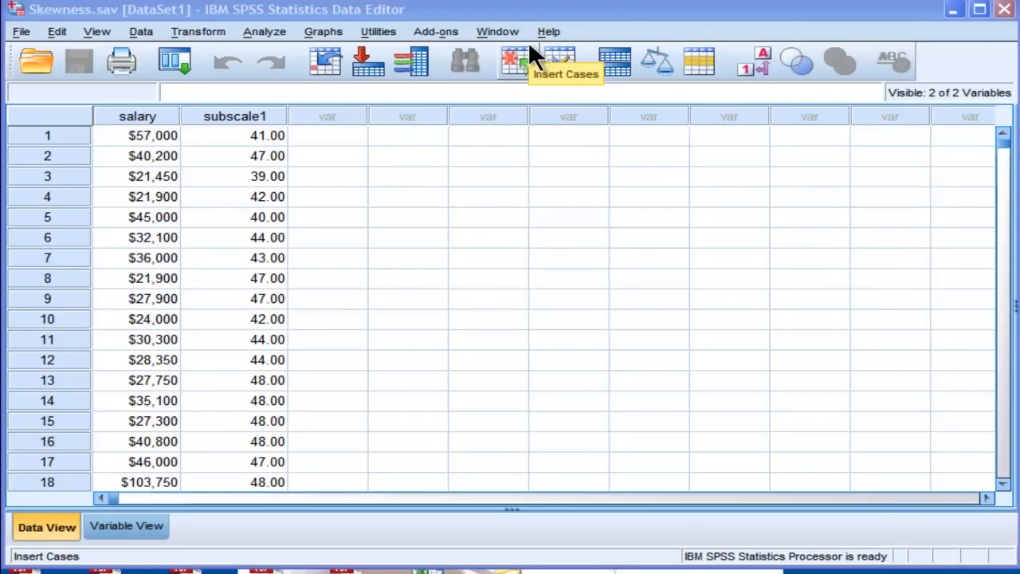
mouse_move(542, 56)
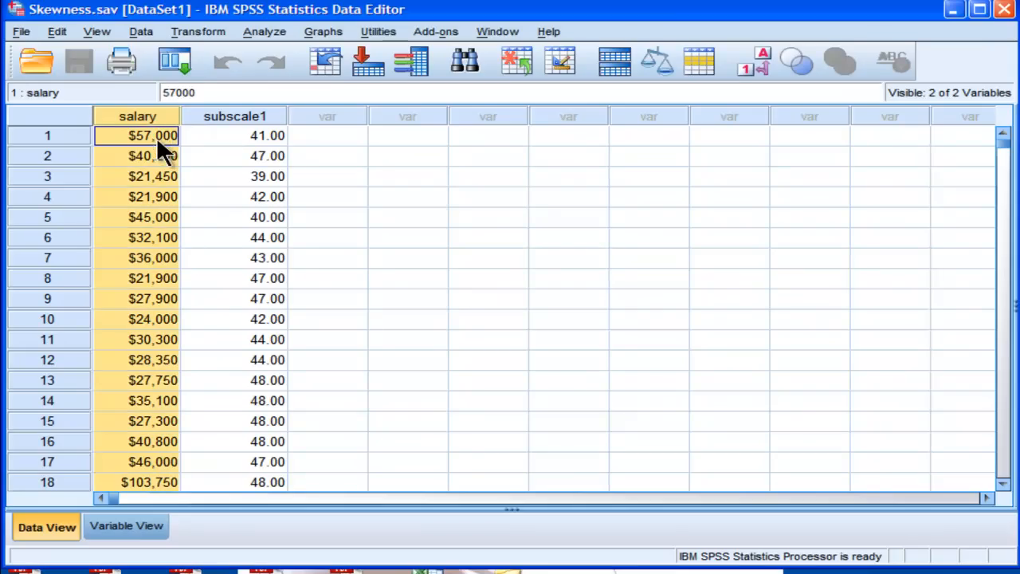
Start a Frequencies analysis from Descriptive Statistics with salary as the variable.
click(234, 134)
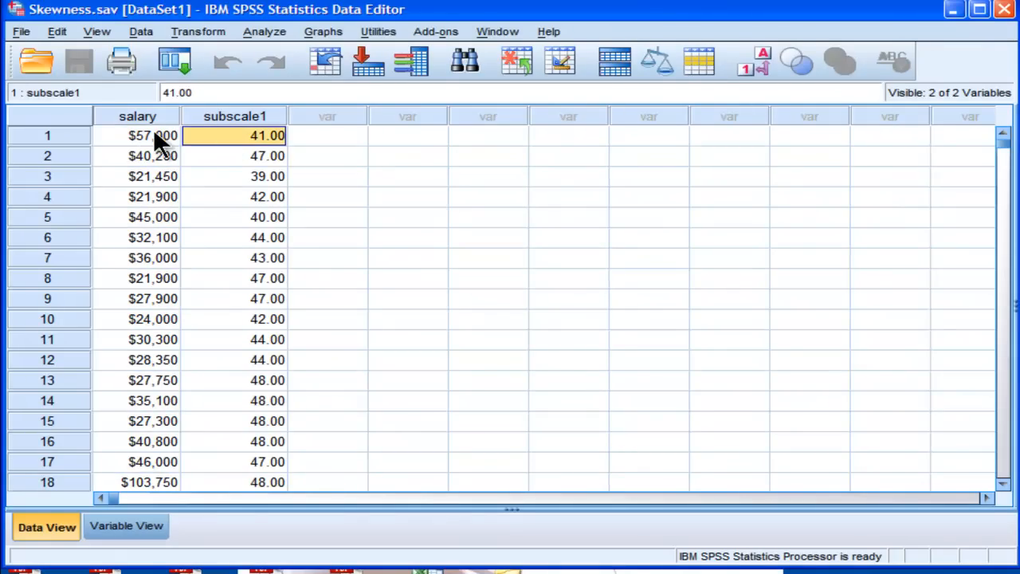
click(153, 136)
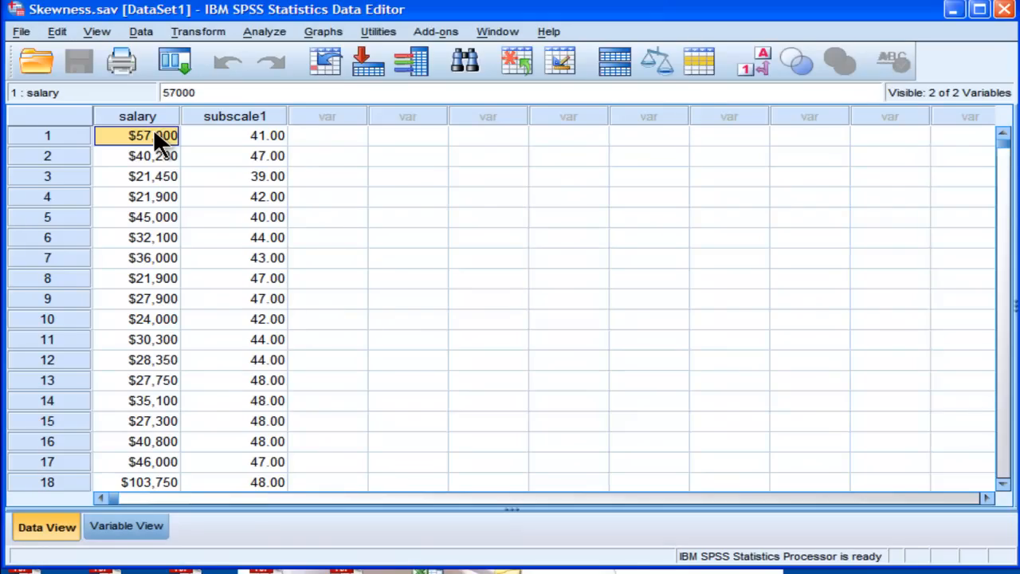
mouse_move(156, 129)
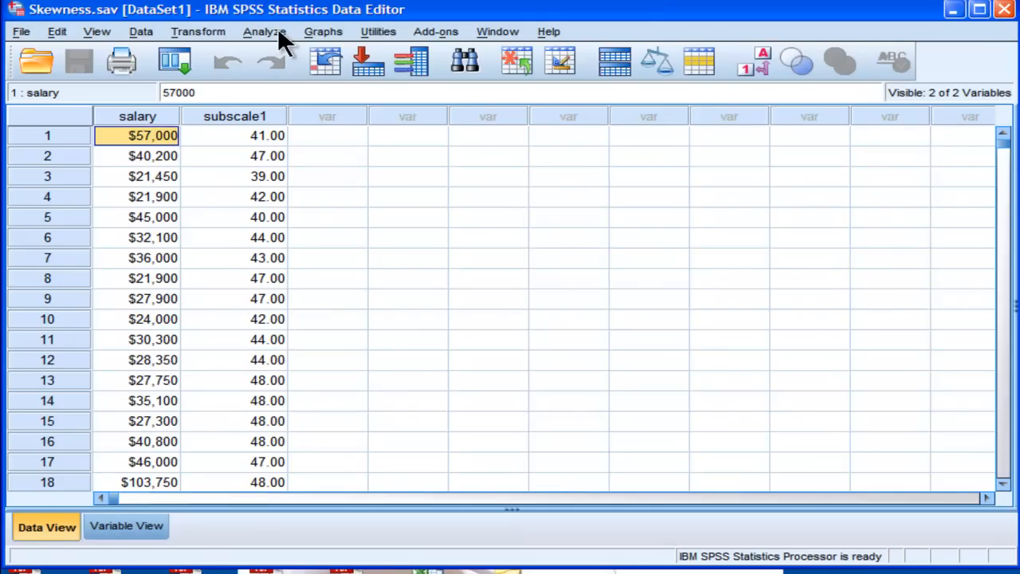
click(264, 32)
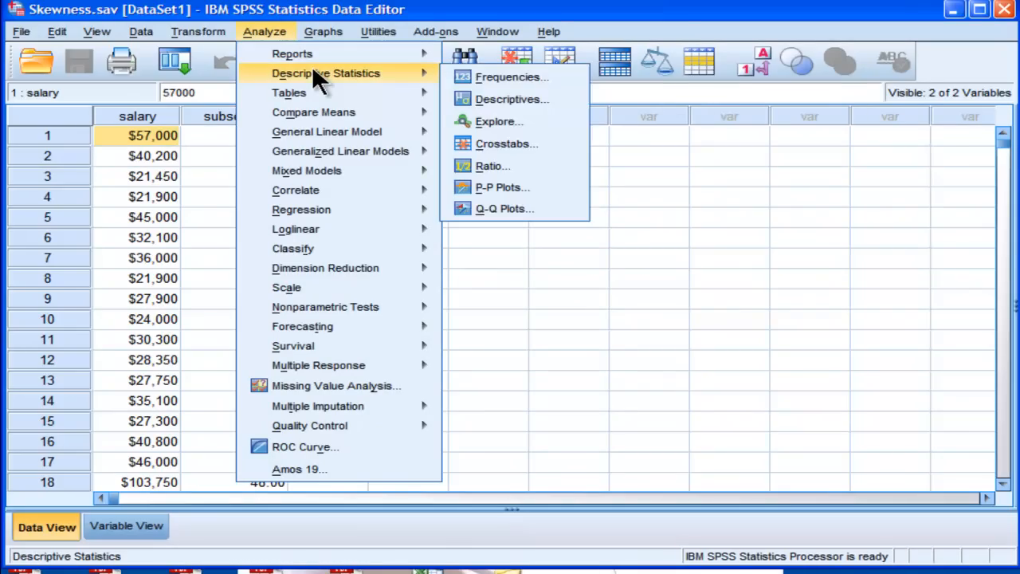
click(510, 77)
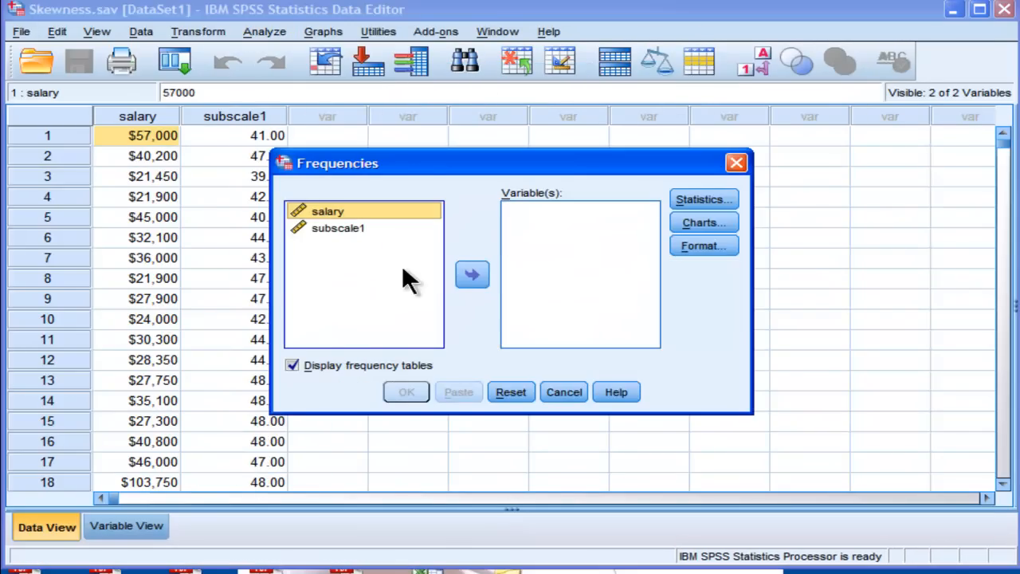
click(472, 274)
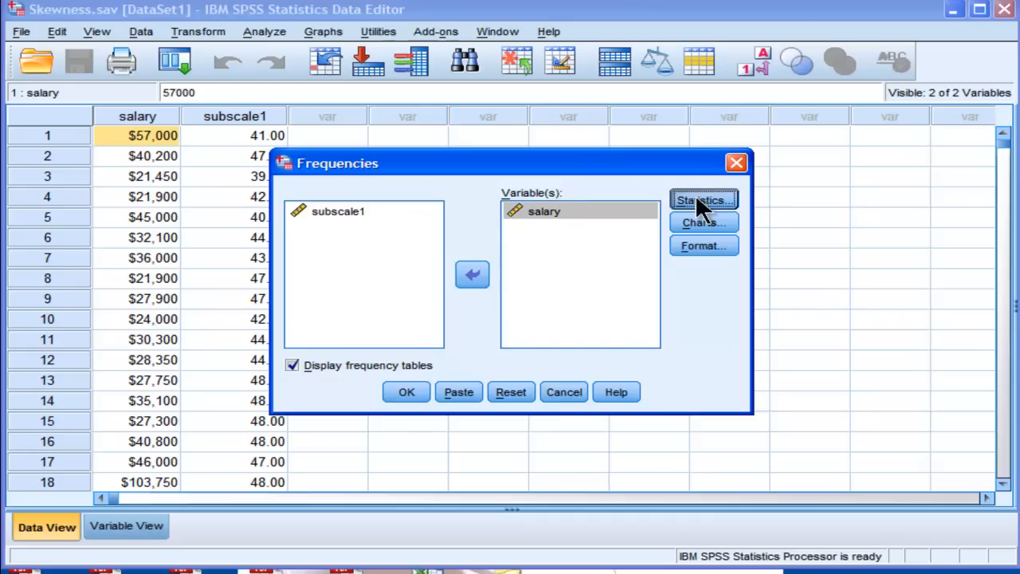
Request skewness under Statistics and a histogram with a normal curve under Charts.
click(701, 199)
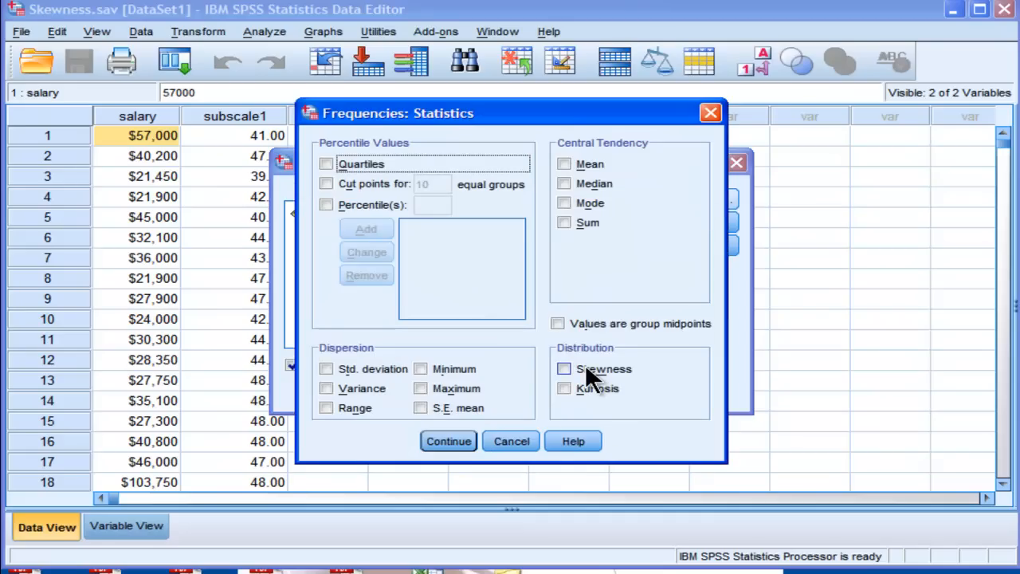
click(564, 368)
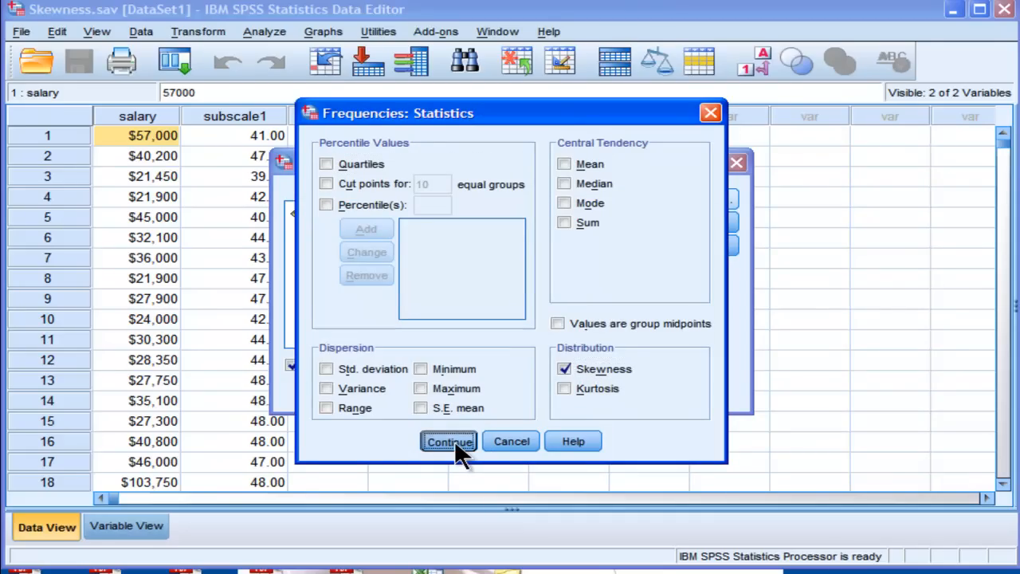
click(448, 442)
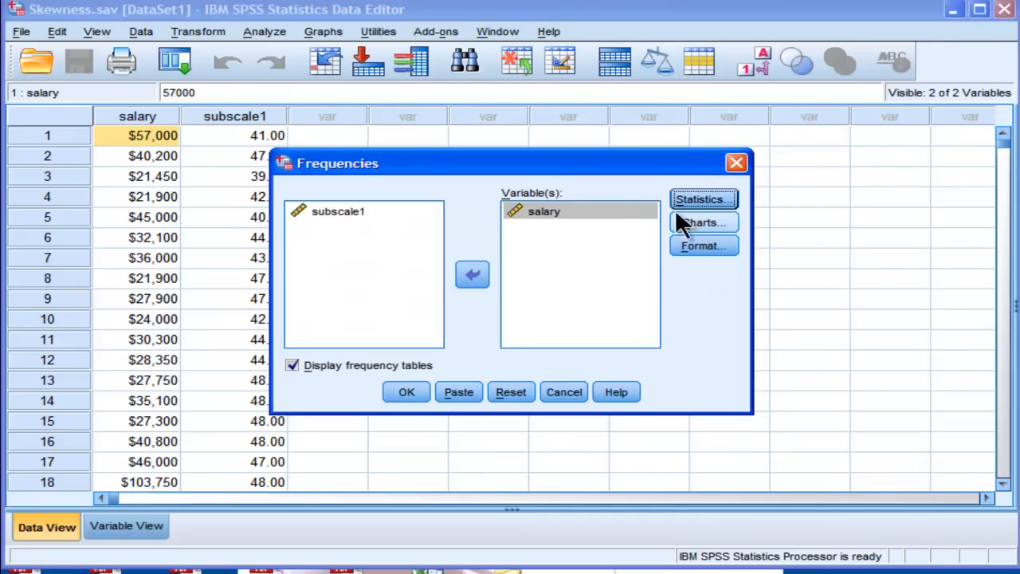
click(703, 223)
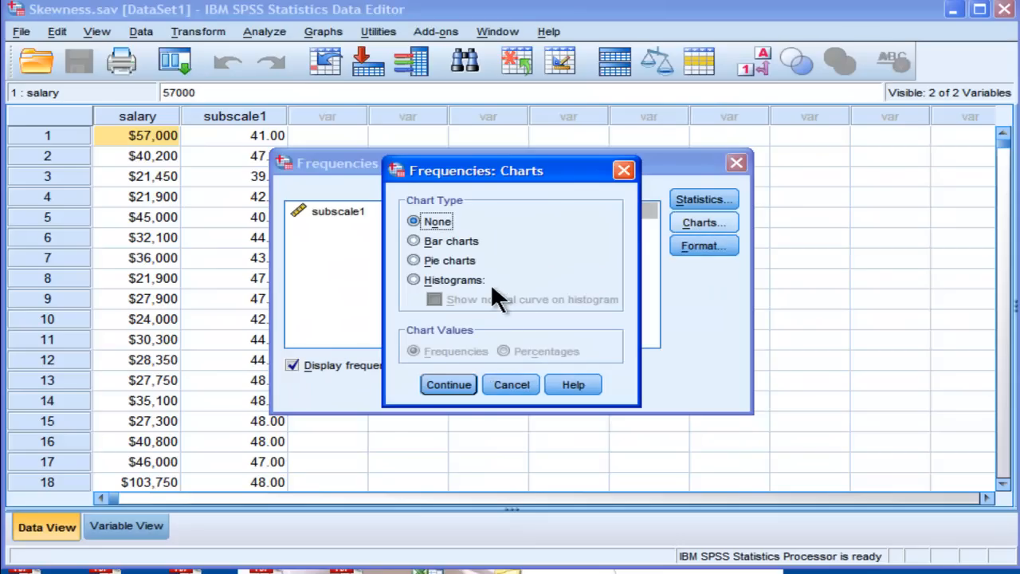
click(413, 280)
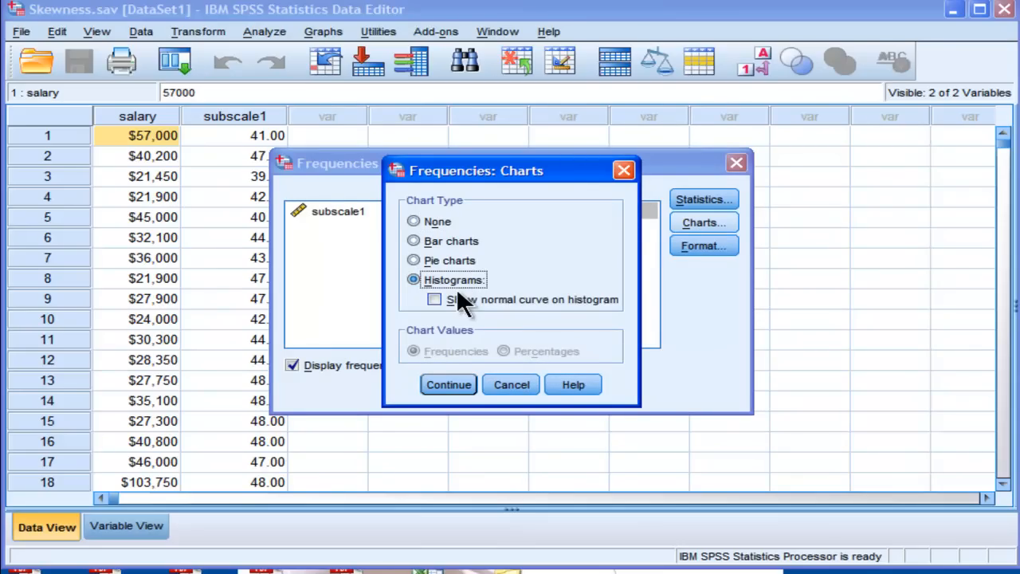
click(434, 300)
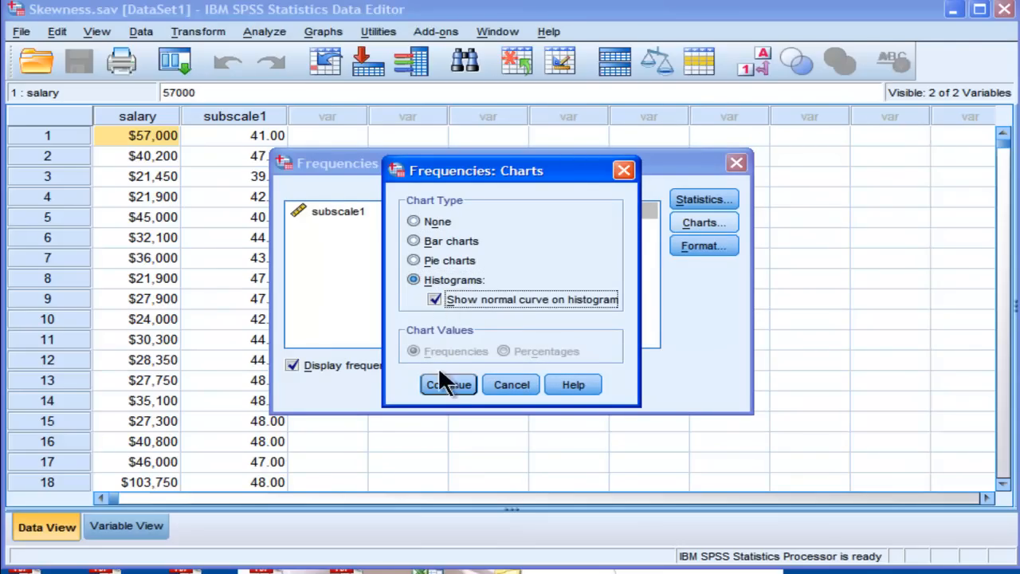
click(448, 384)
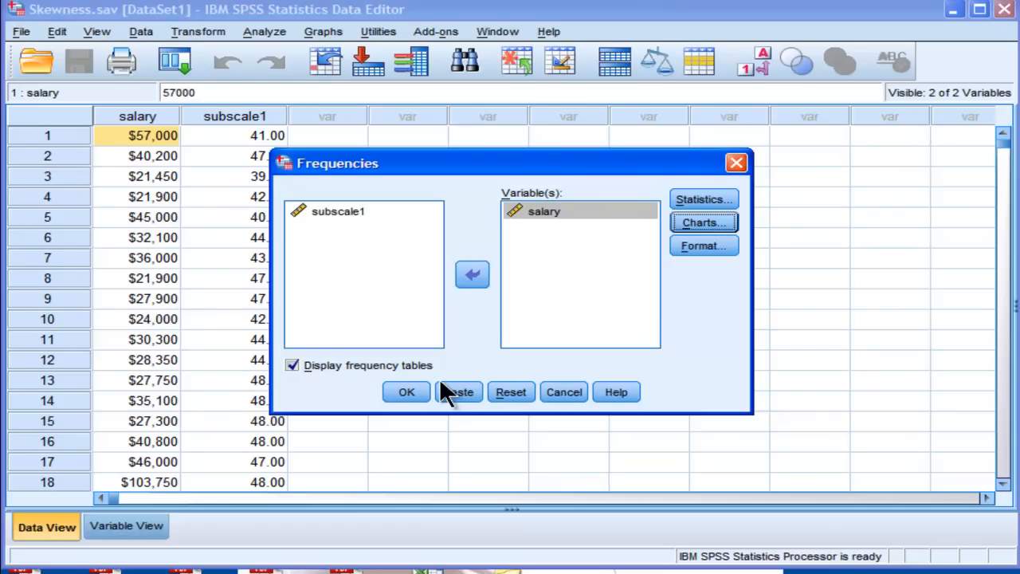
Leave out frequency tables and run the analysis, giving skewness 2.125 (SE .112).
click(292, 365)
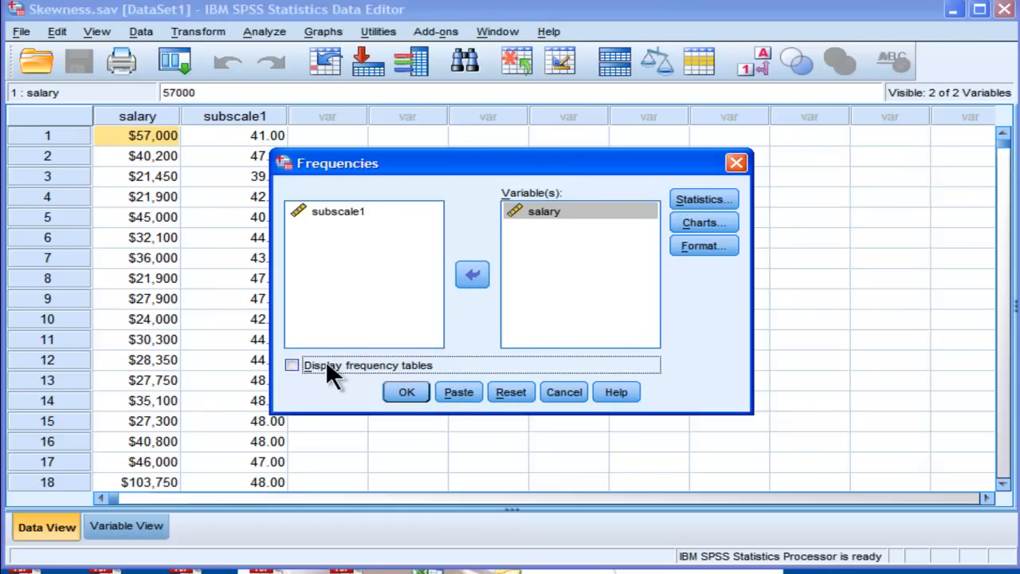
mouse_move(423, 370)
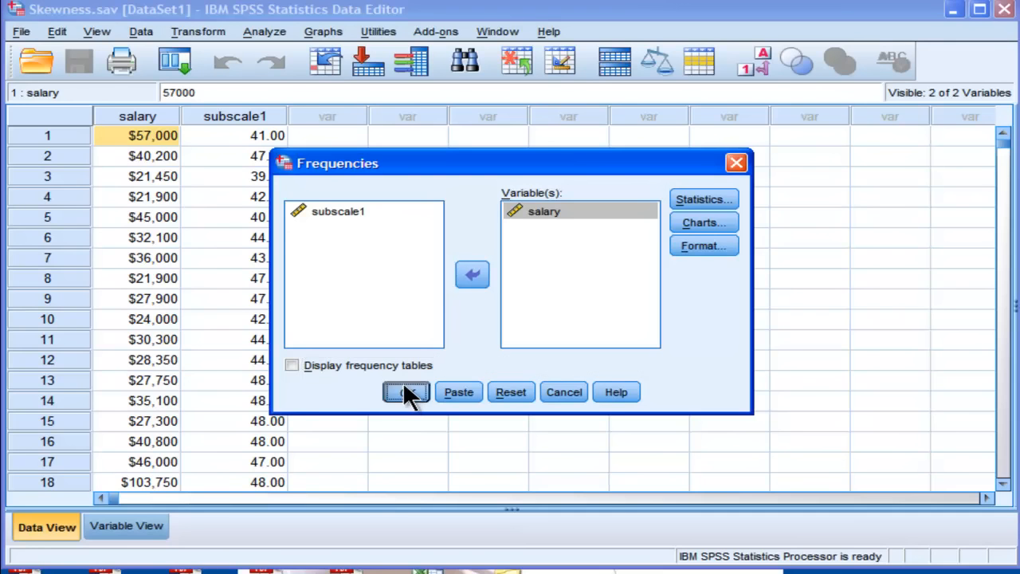
click(407, 393)
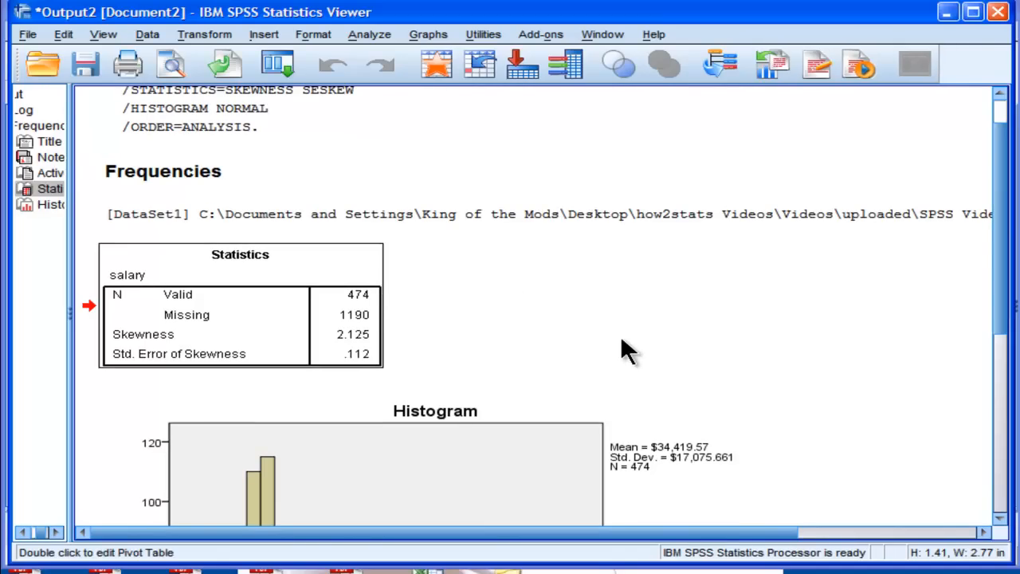
mouse_move(481, 343)
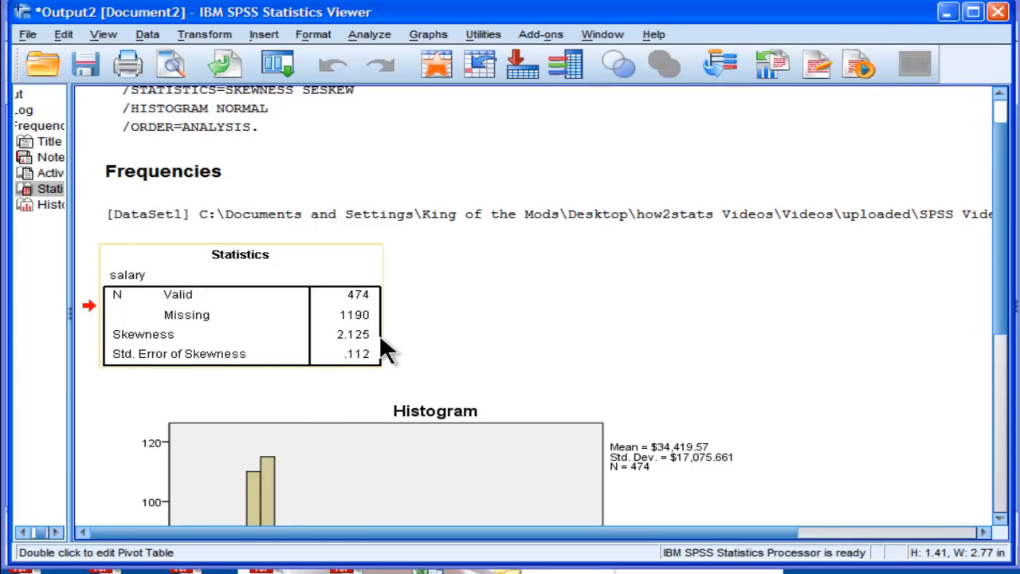
mouse_move(447, 374)
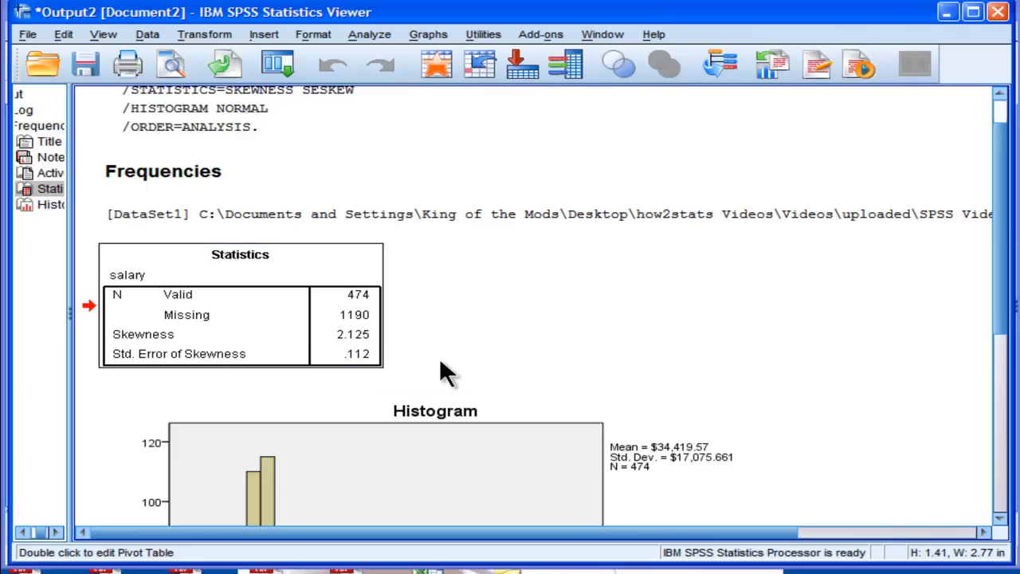
mouse_move(409, 391)
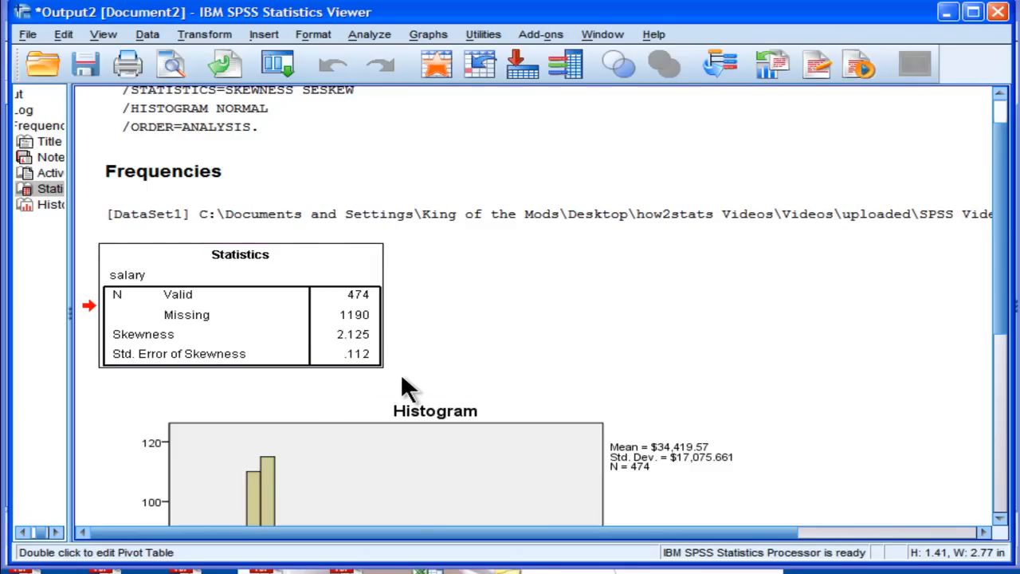
mouse_move(385, 379)
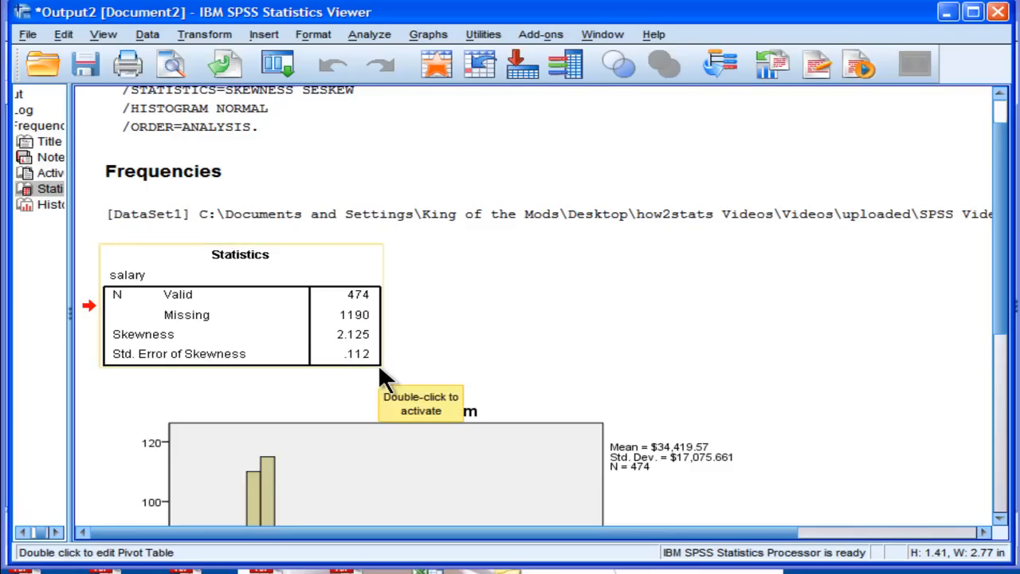
mouse_move(402, 348)
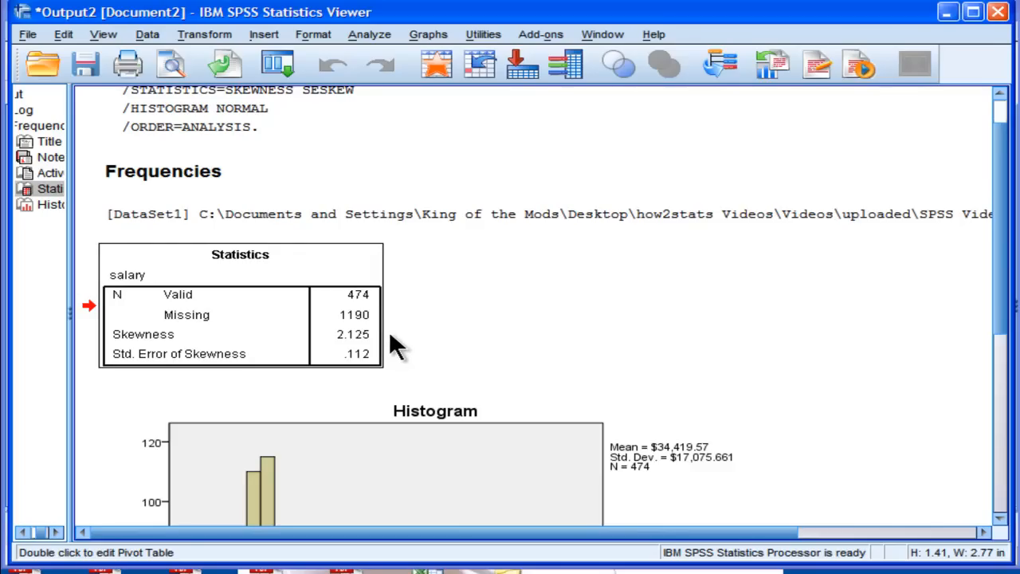
mouse_move(386, 384)
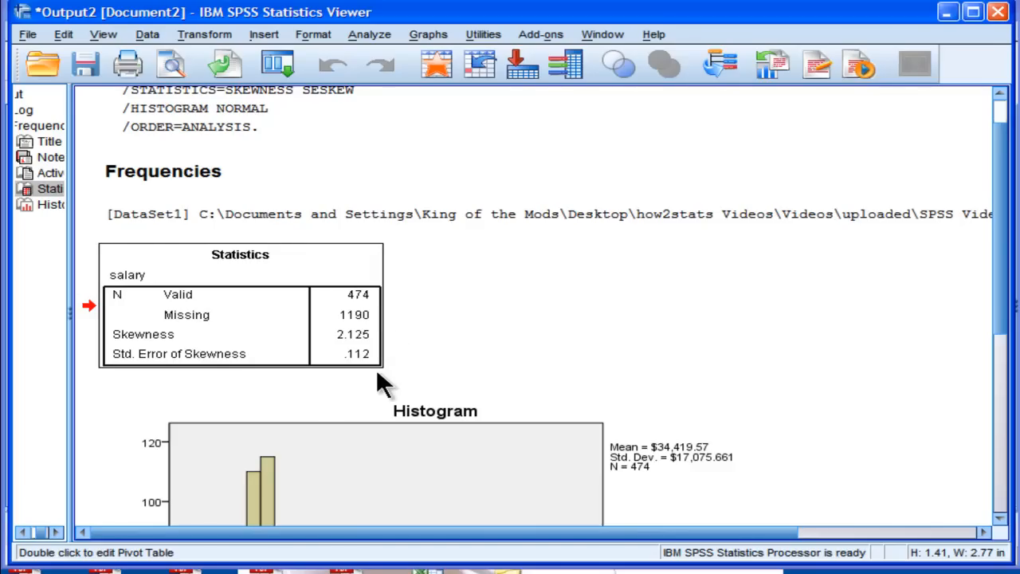
mouse_move(386, 342)
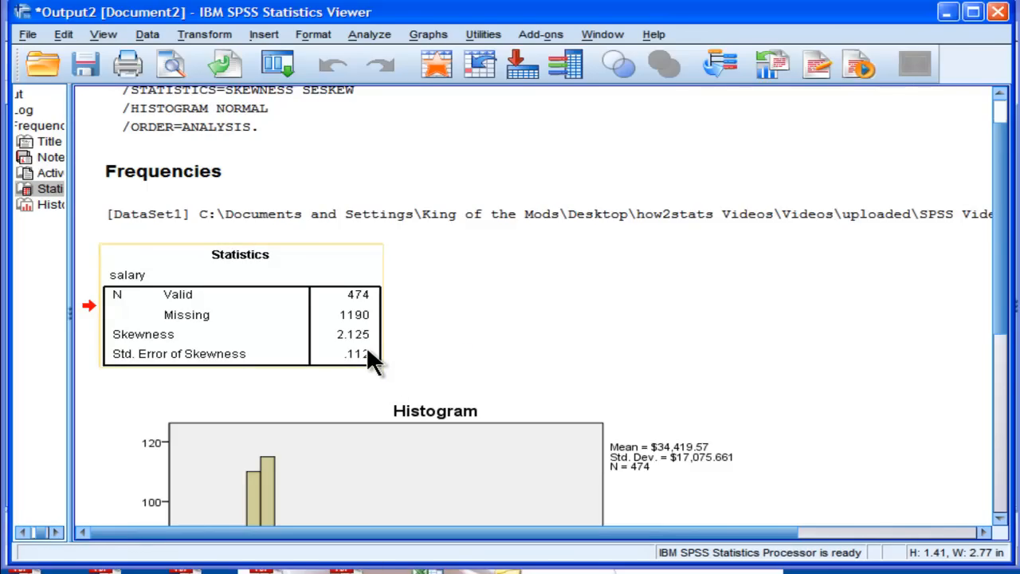
mouse_move(518, 391)
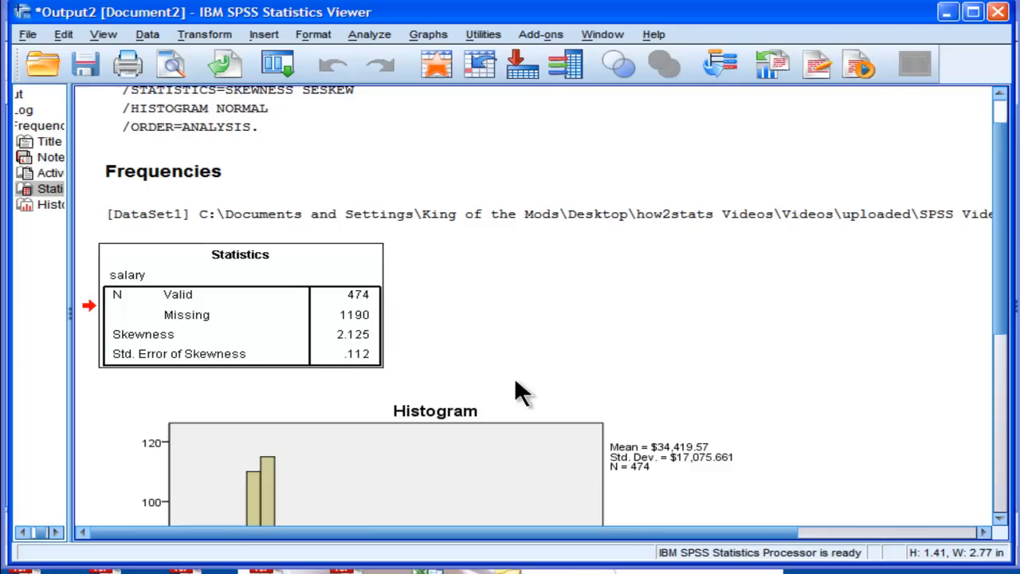
mouse_move(534, 395)
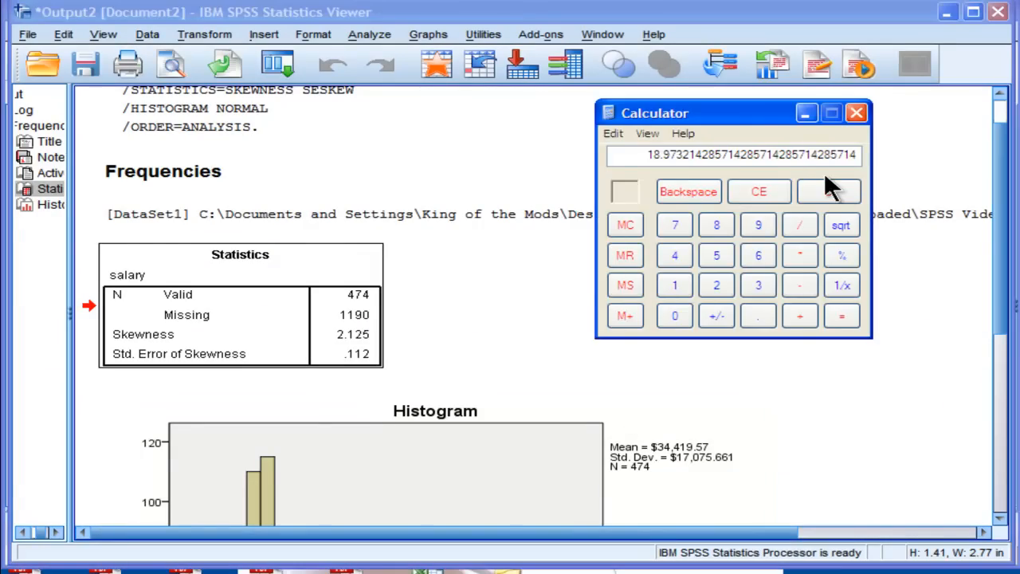
Recompute 2.125 / .112 ≈ 18.97, correcting a mistyped entry, then close the calculator.
click(827, 192)
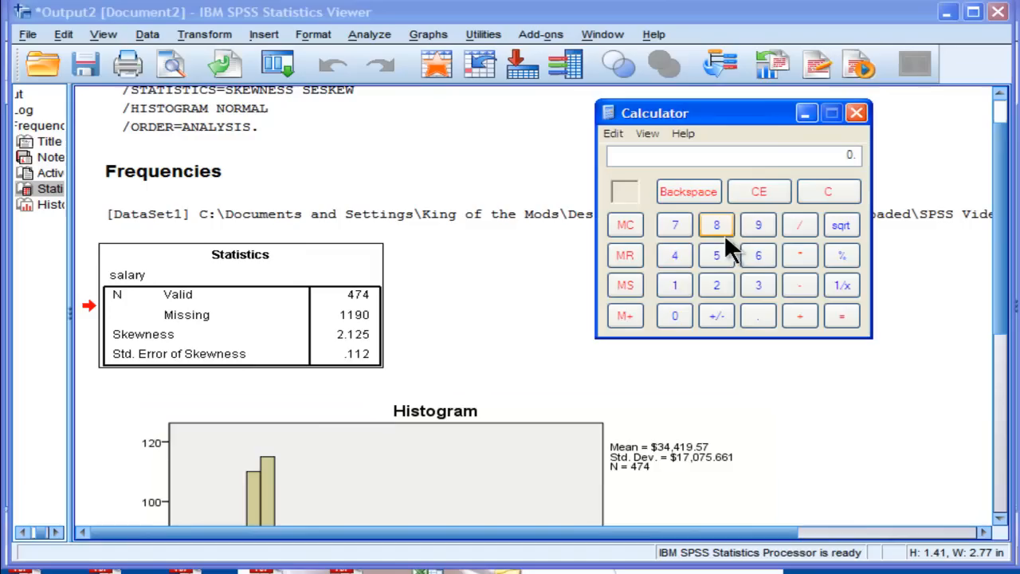
click(716, 283)
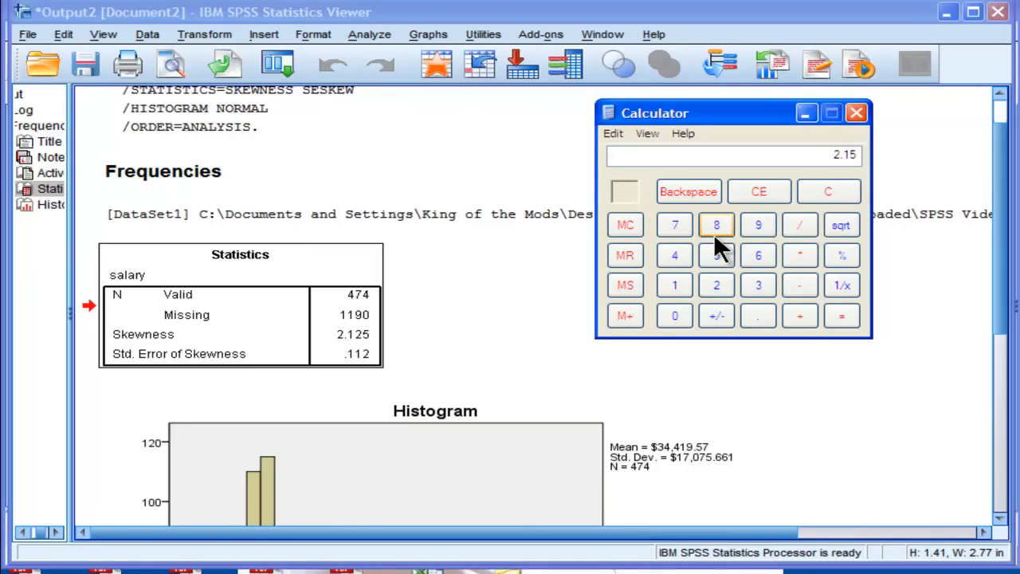
click(716, 225)
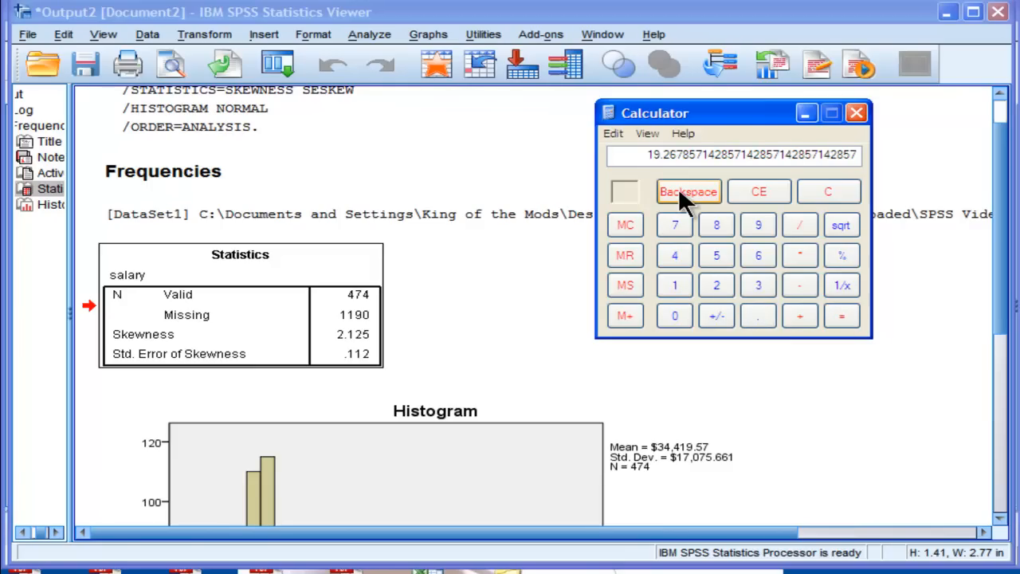
mouse_move(759, 191)
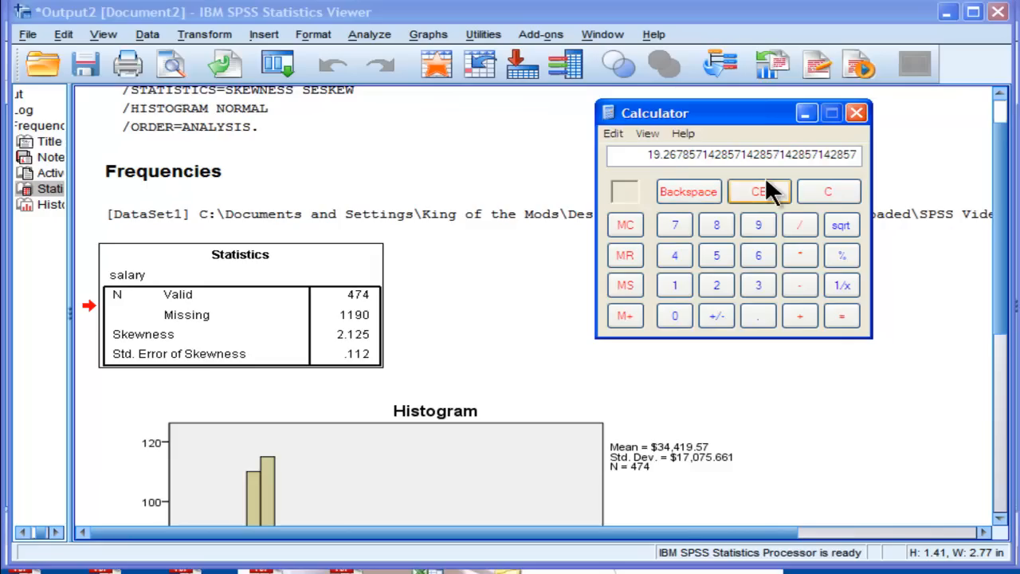
click(829, 191)
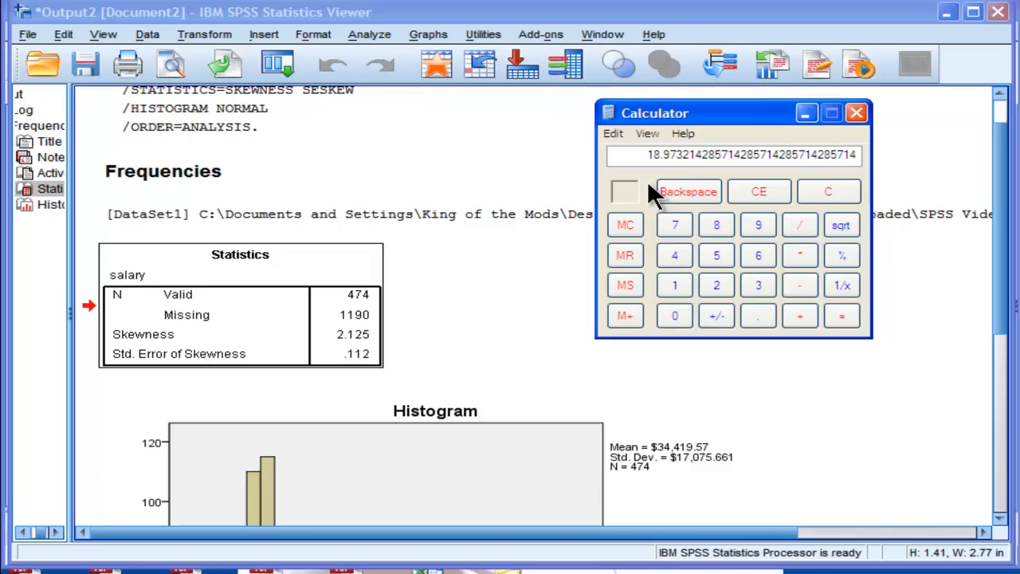
mouse_move(794, 141)
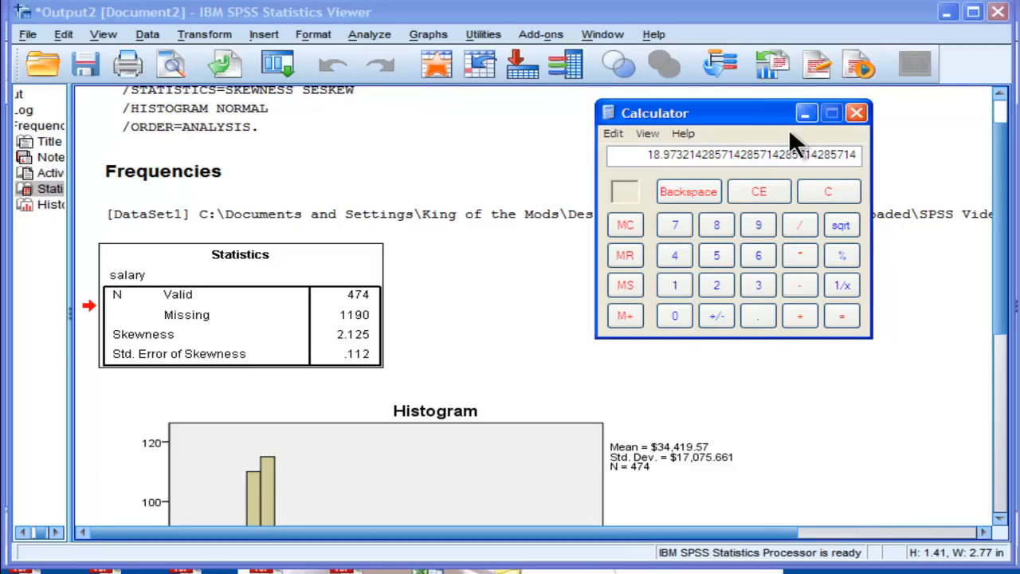
click(858, 111)
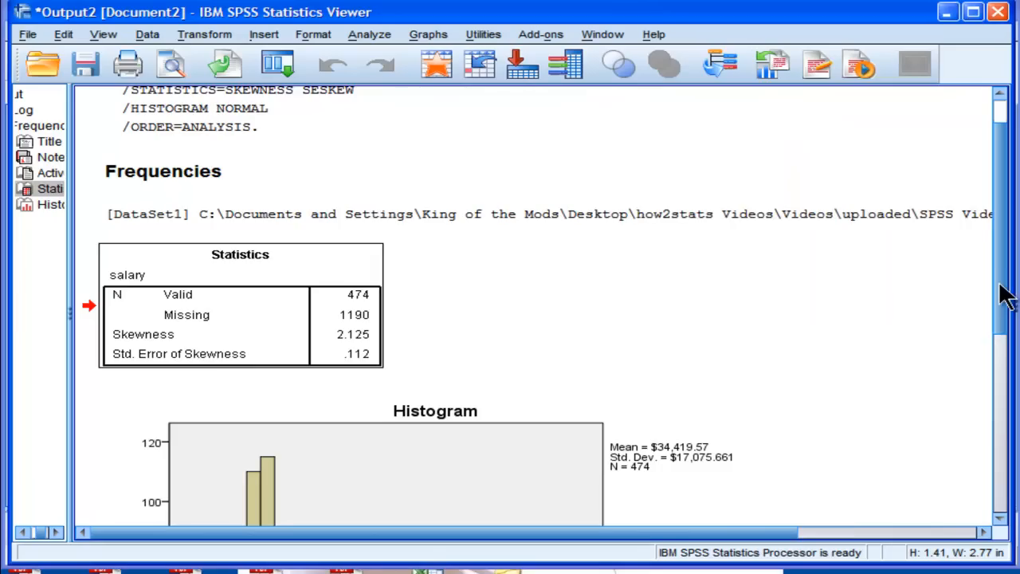
Scroll the Output Viewer down to the salary histogram with its normal curve.
scroll(down, 3)
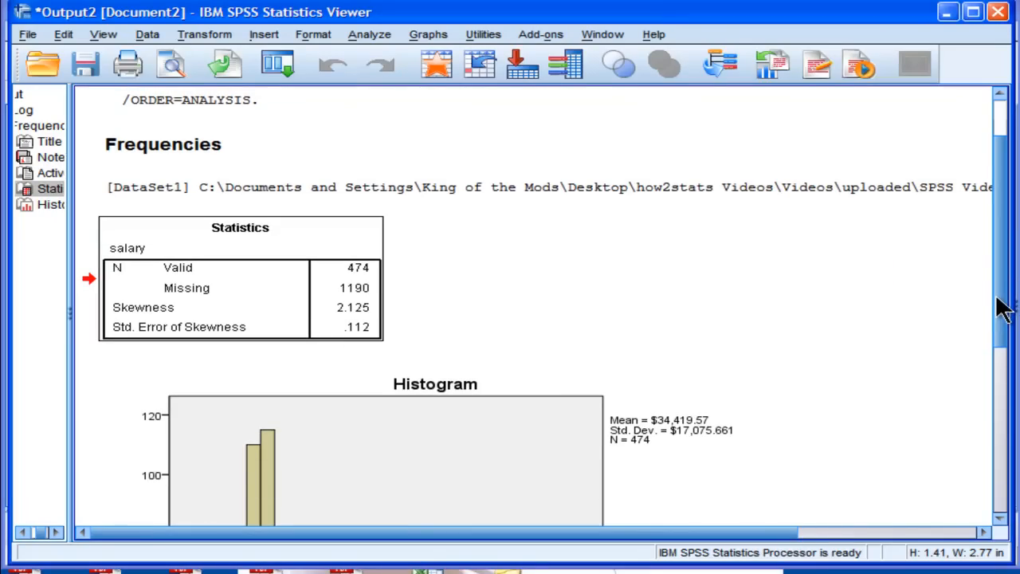
scroll(down, 3)
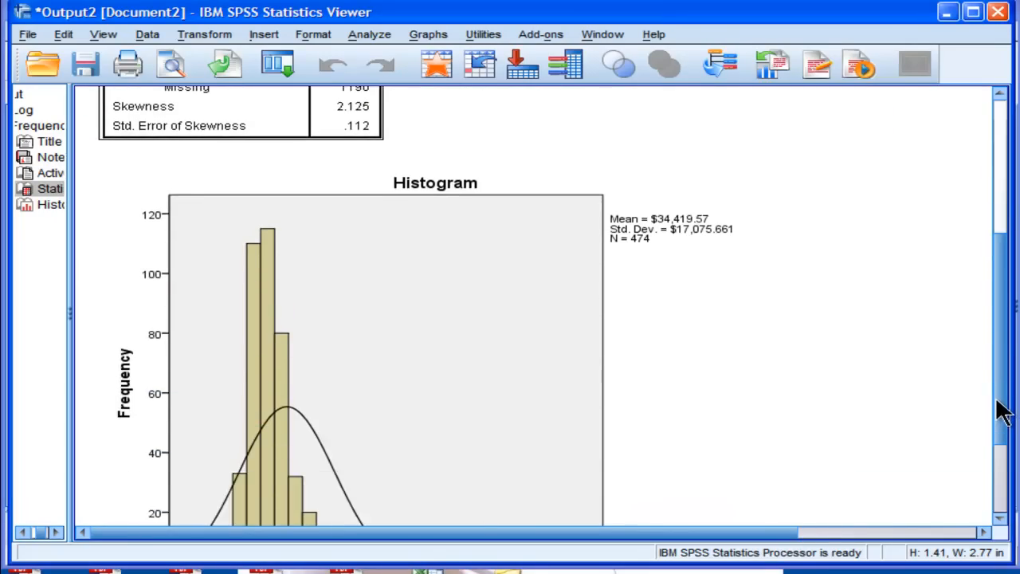
scroll(down, 3)
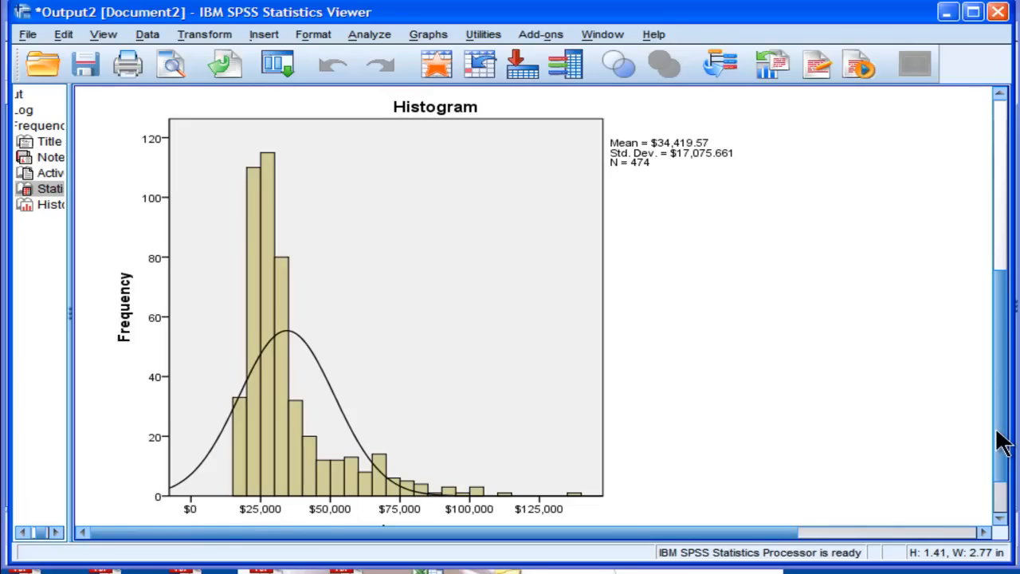
scroll(down, 3)
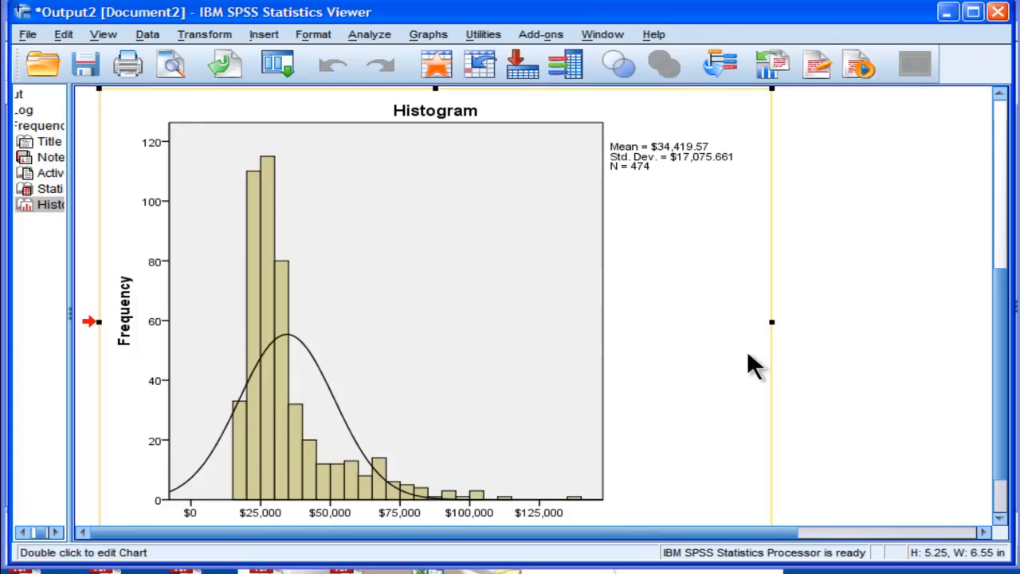
mouse_move(915, 422)
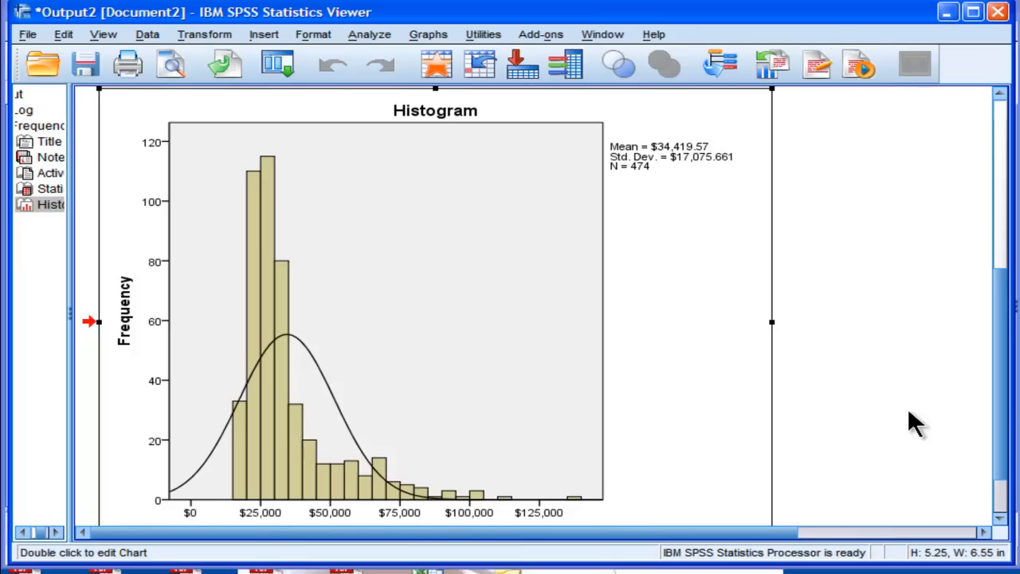
mouse_move(333, 369)
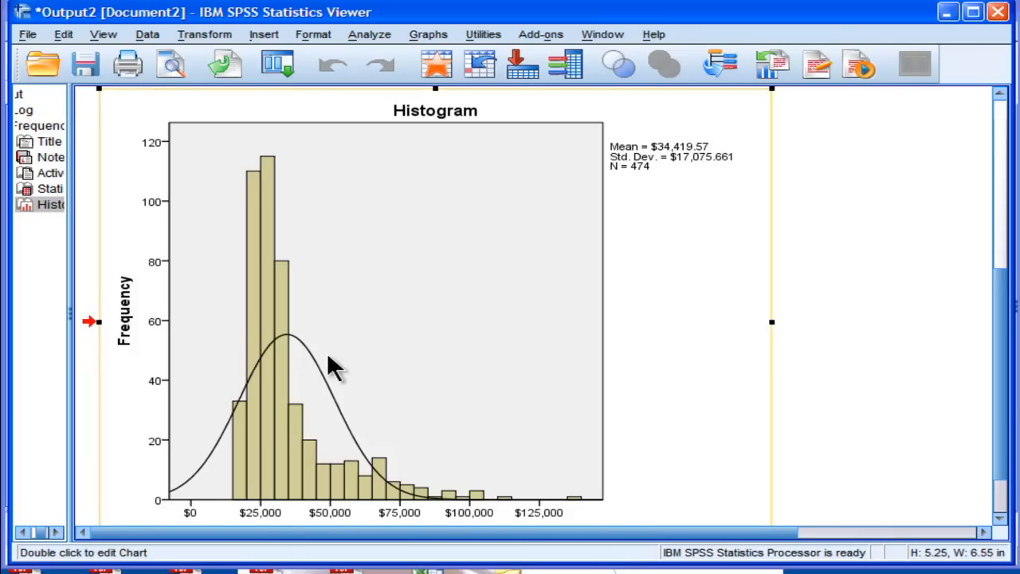
mouse_move(459, 465)
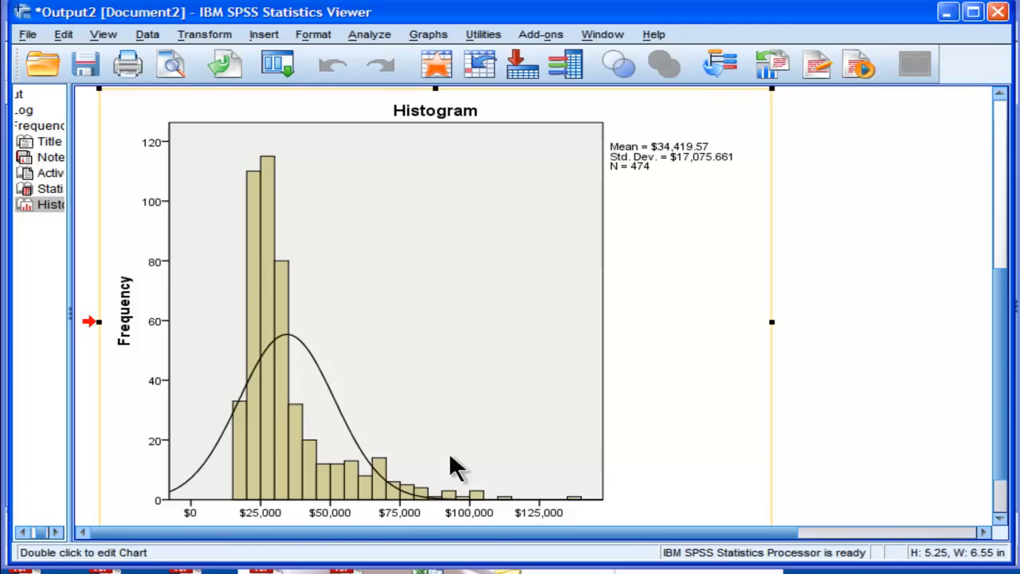
mouse_move(542, 486)
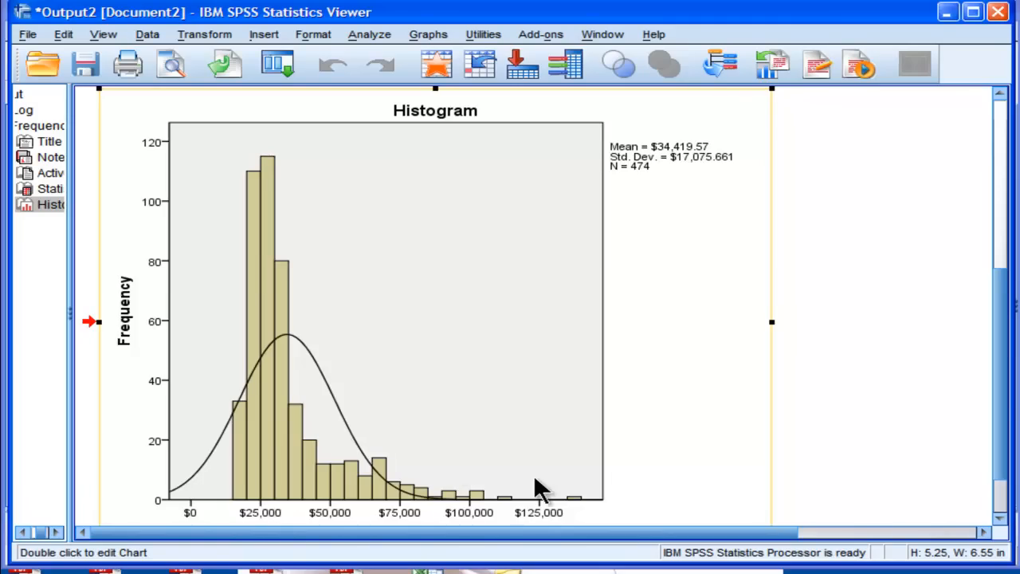
mouse_move(816, 510)
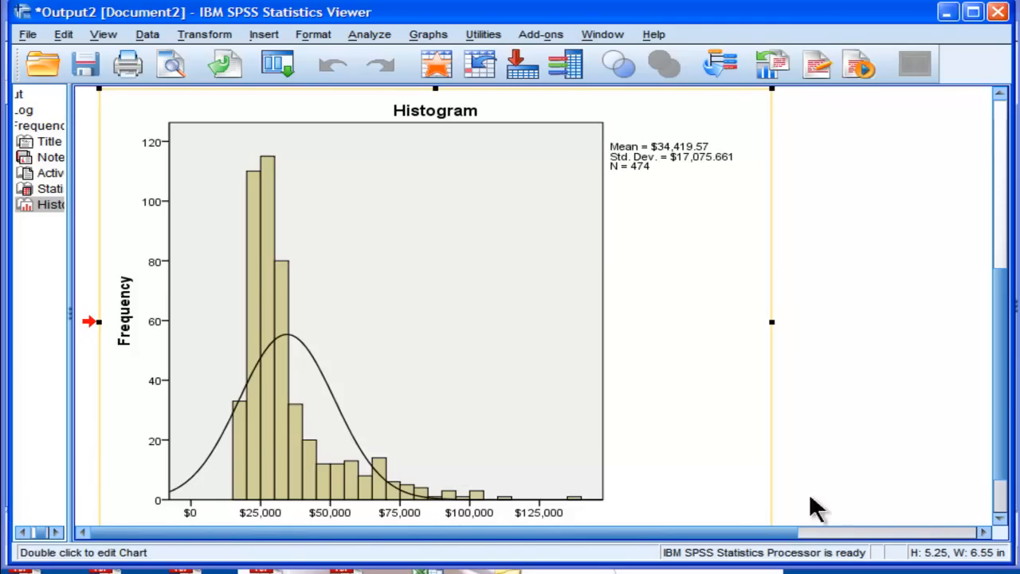
mouse_move(909, 475)
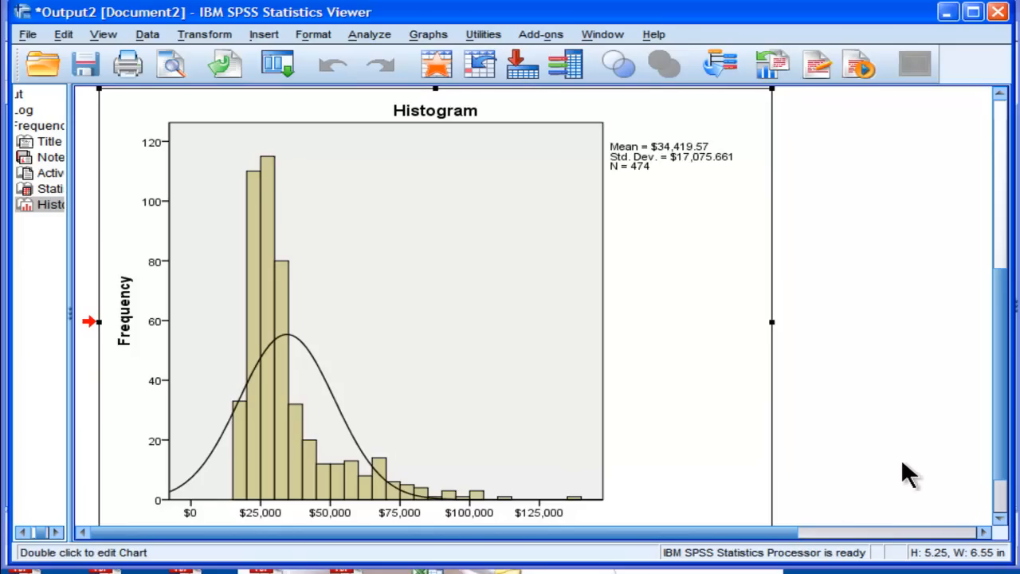